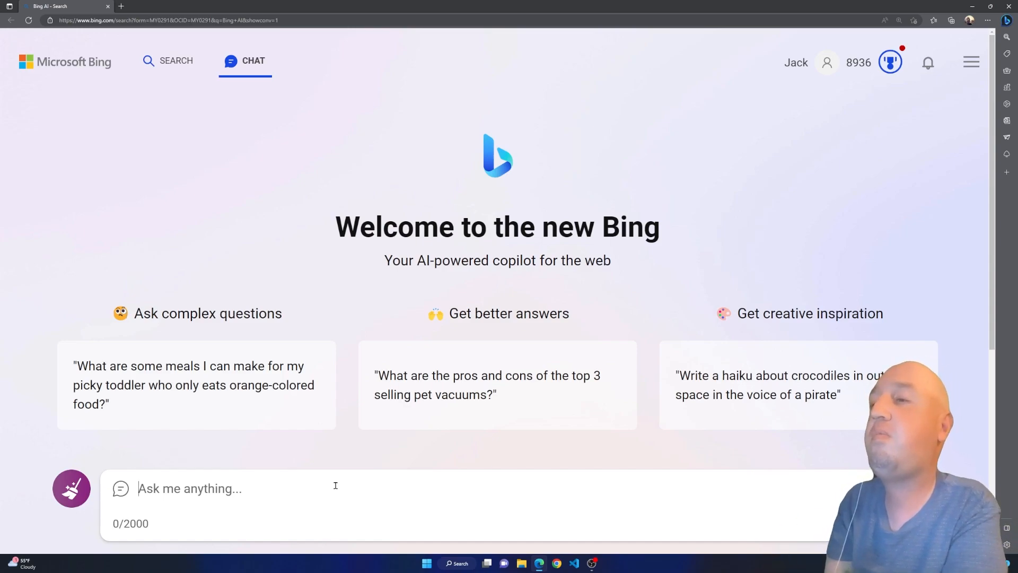
Step: Ask Bing Chat to generate an image of a cat in a wheelchair in front of a house
{"action": "type", "text": "generate an image of a cat in"}
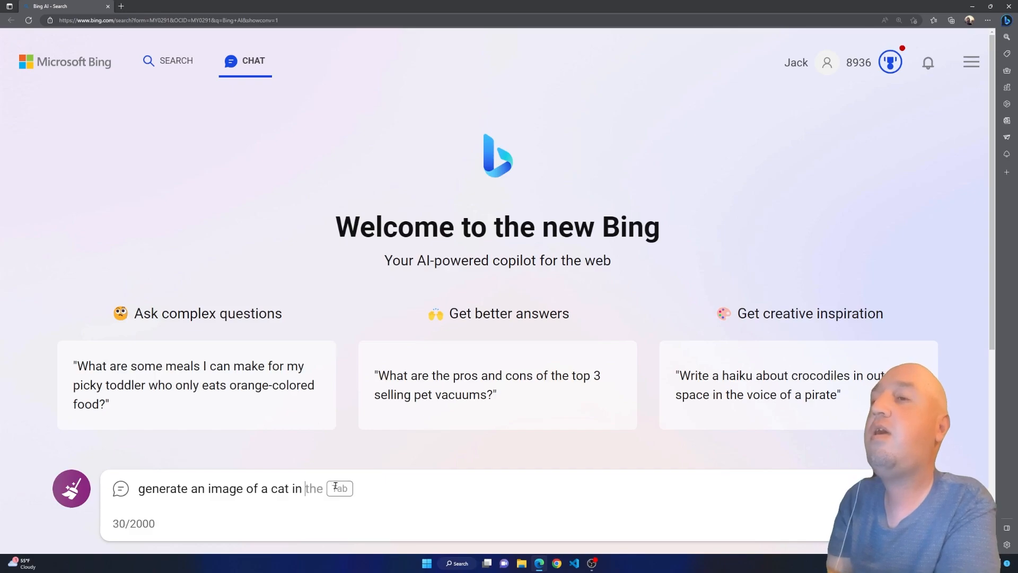
{"action": "type", "text": "a wheelchair"}
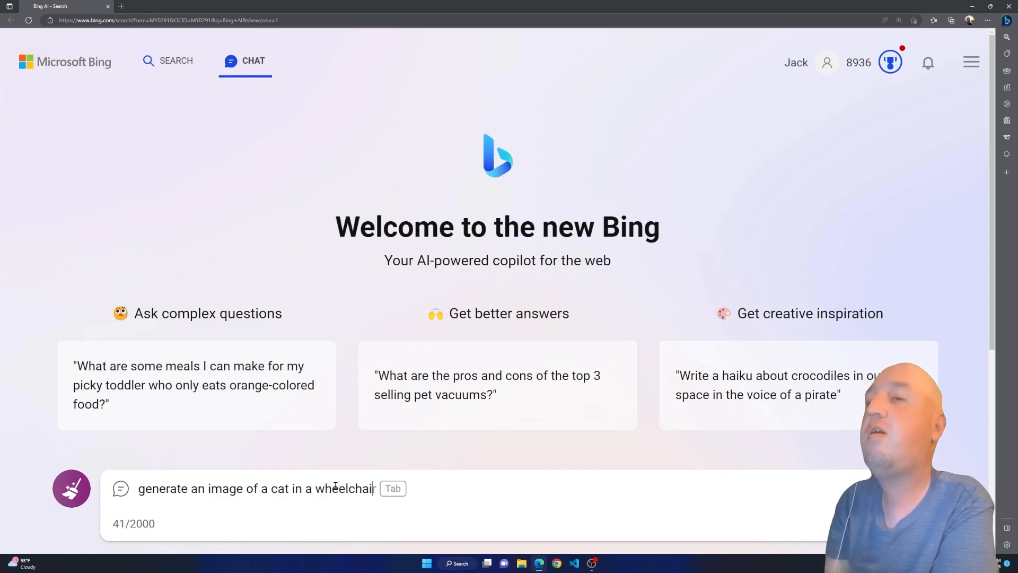
{"action": "type", "text": "for"}
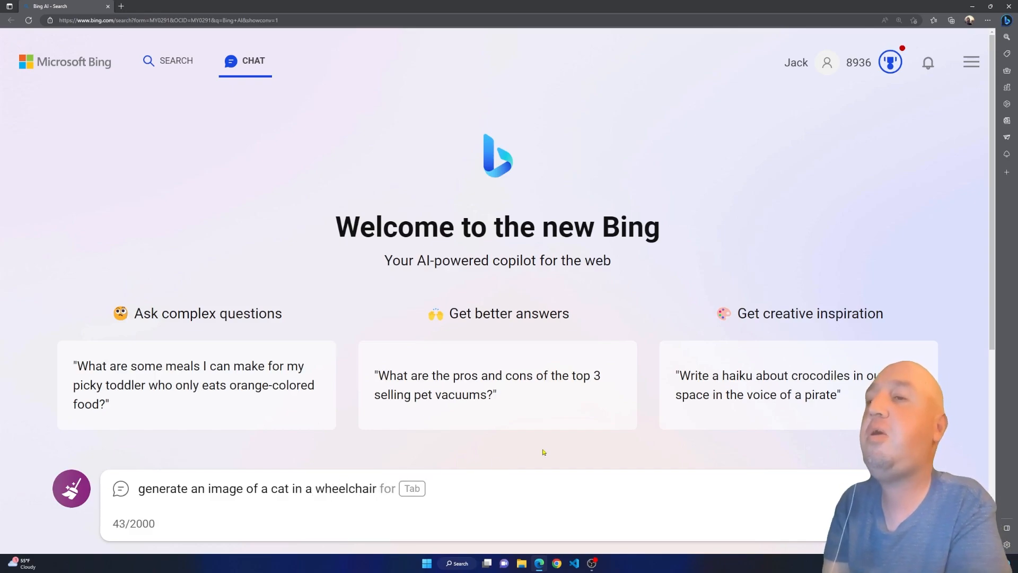
{"action": "type", "text": "in front of"}
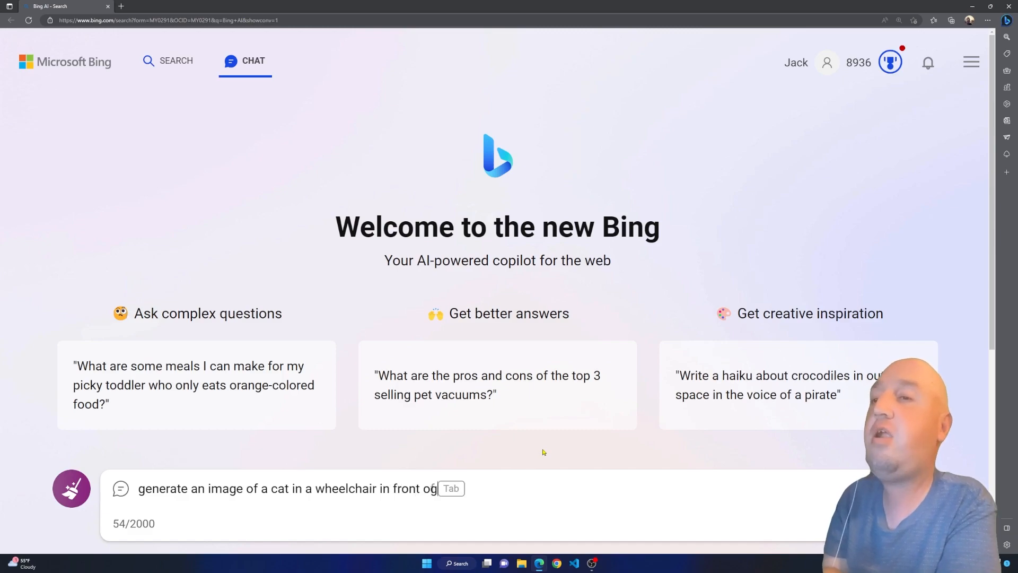
{"action": "type", "text": "house"}
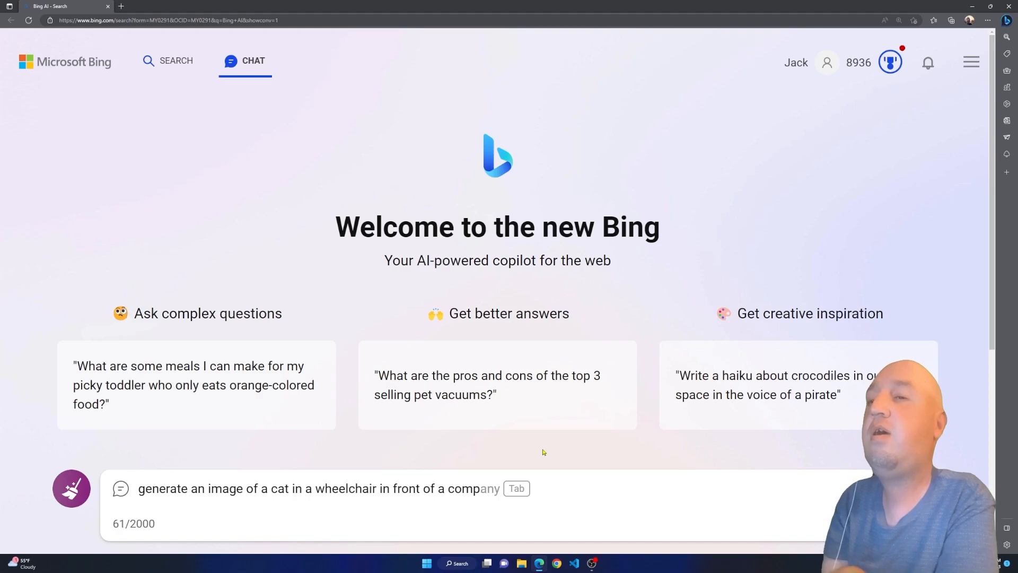
{"action": "key", "text": "Enter"}
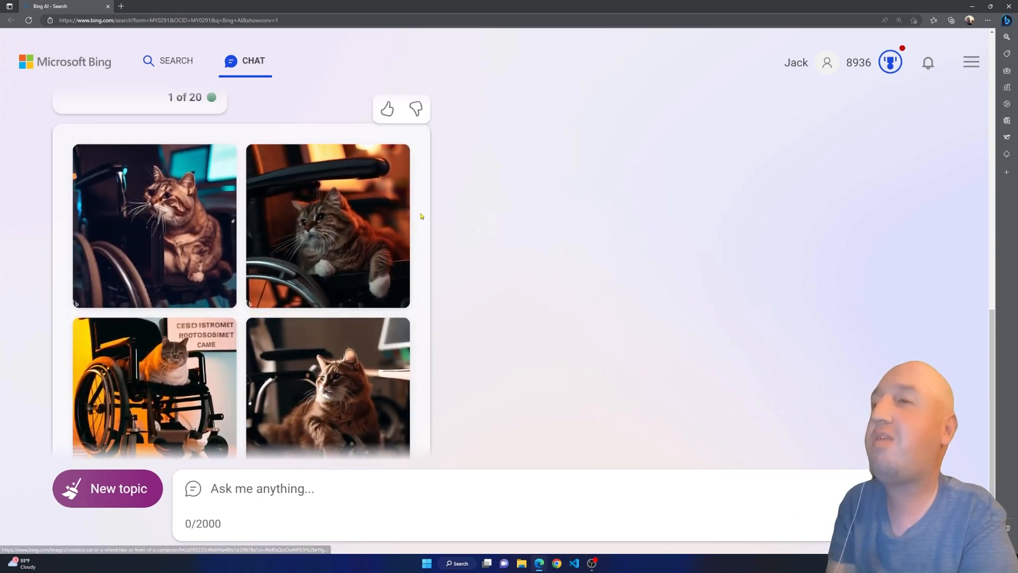
Step: View the first generated cat picture full size in Image Creator
{"action": "left_click", "coordinate": [154, 226]}
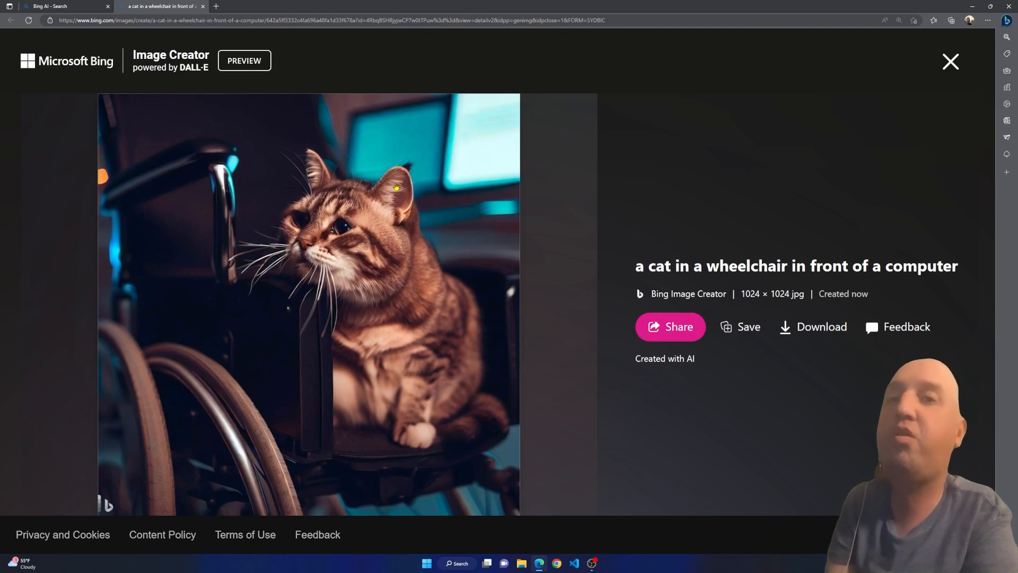
Step: Close the Image Creator view and return to the chat message box
{"action": "left_click", "coordinate": [740, 327]}
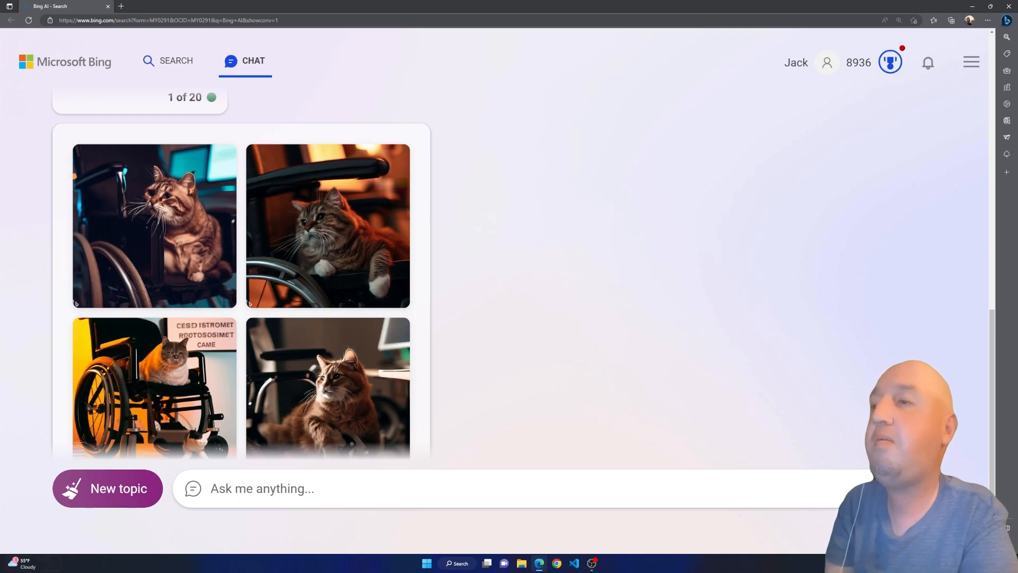
{"action": "left_click", "coordinate": [285, 488]}
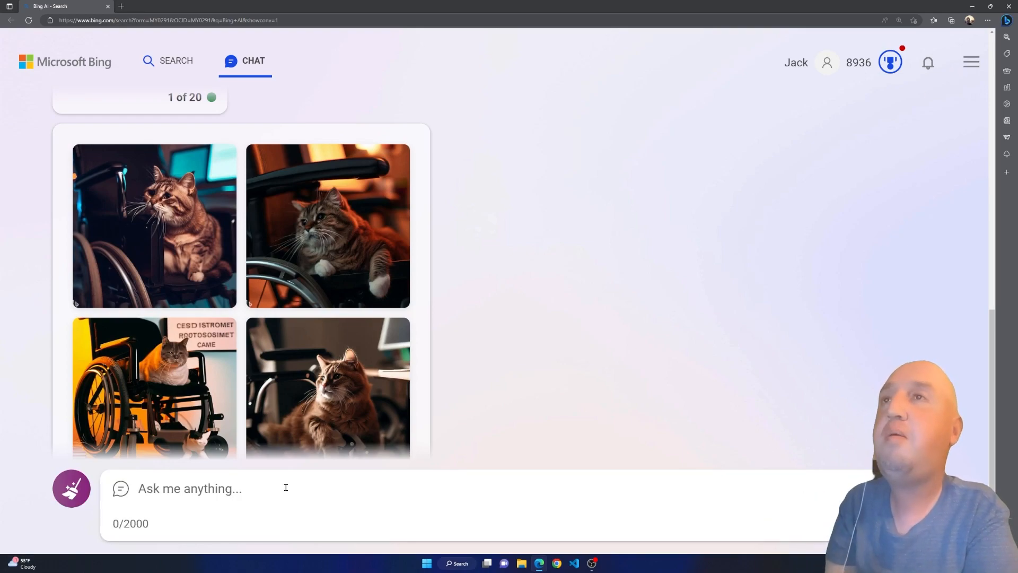